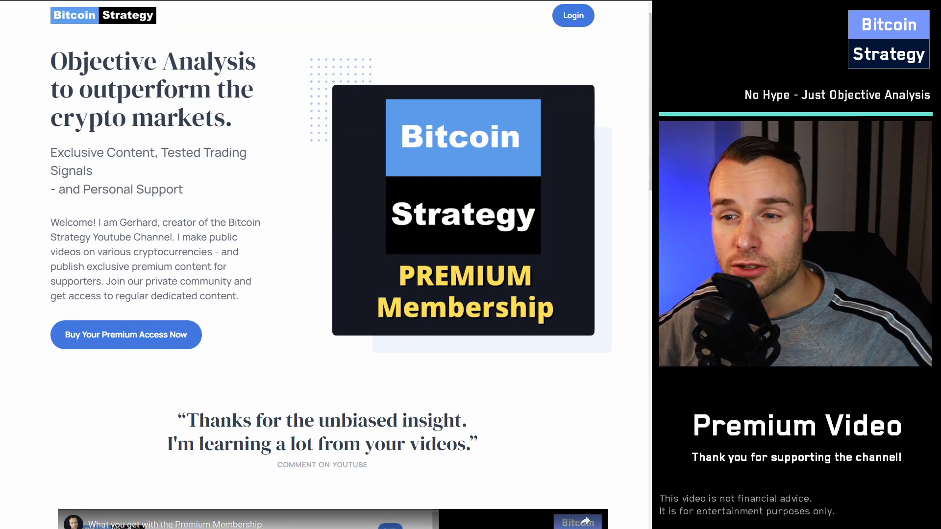
# Step: Scroll the landing page down to the membership benefits and payment option, then back up
pyautogui.scroll(-3)
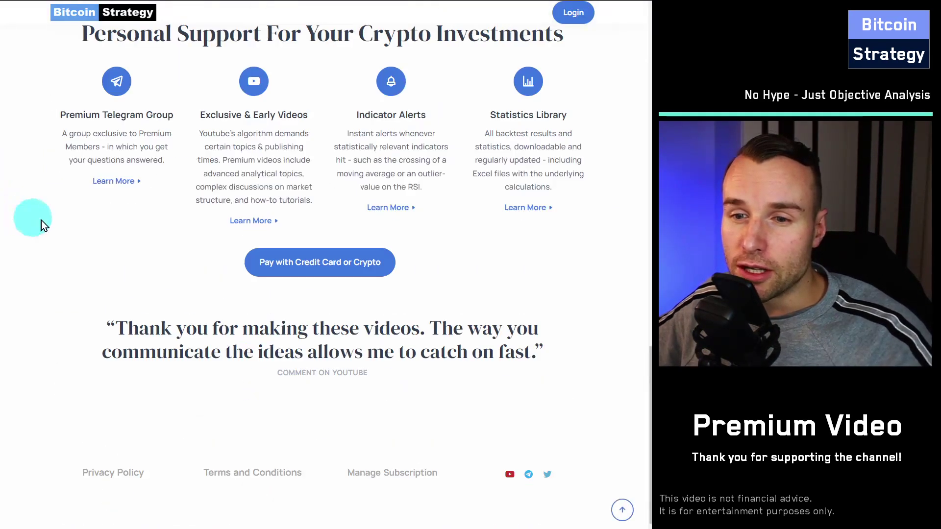
pyautogui.scroll(3)
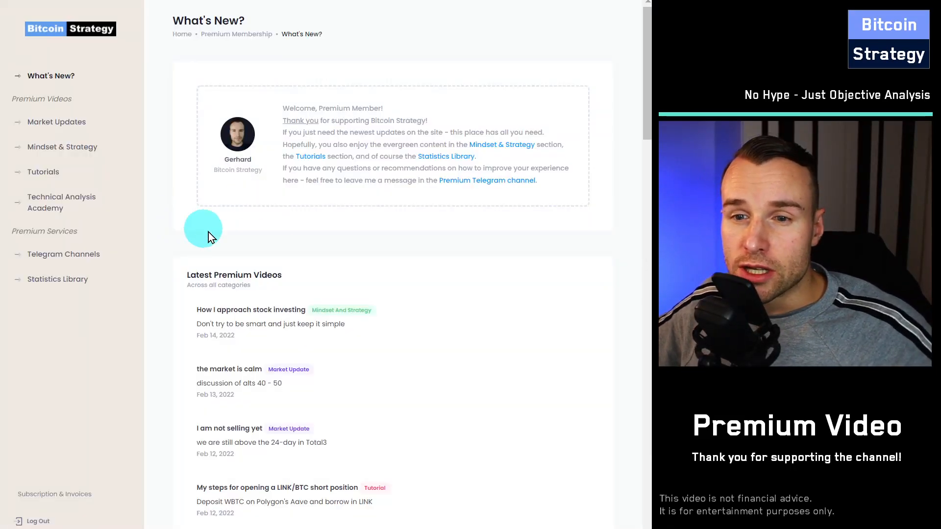
# Step: Scroll up and down through the Latest Premium Videos list on What's New
pyautogui.scroll(-3)
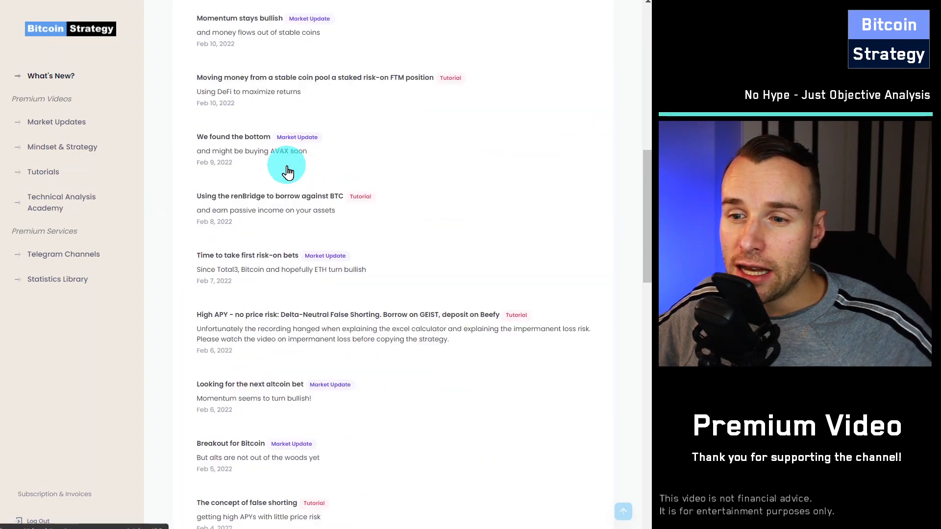
pyautogui.scroll(3)
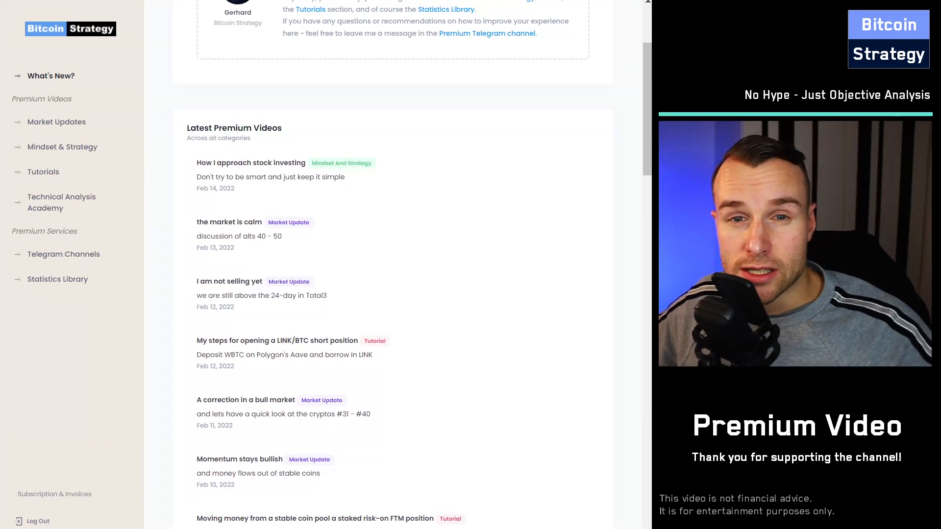
pyautogui.scroll(-3)
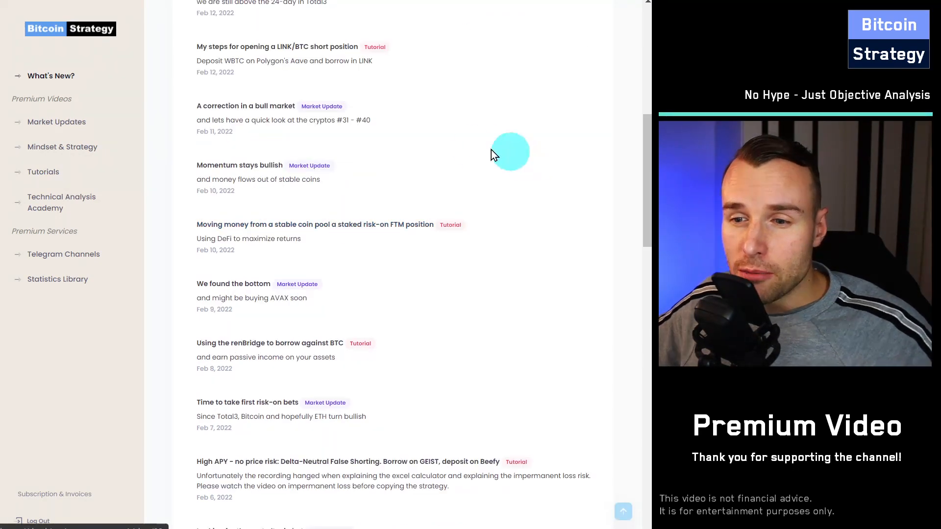
pyautogui.scroll(3)
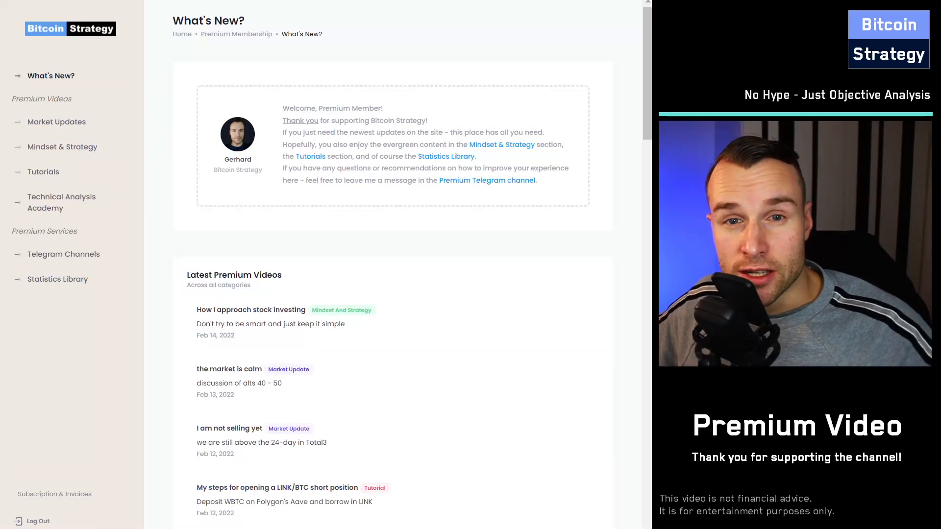
pyautogui.scroll(-3)
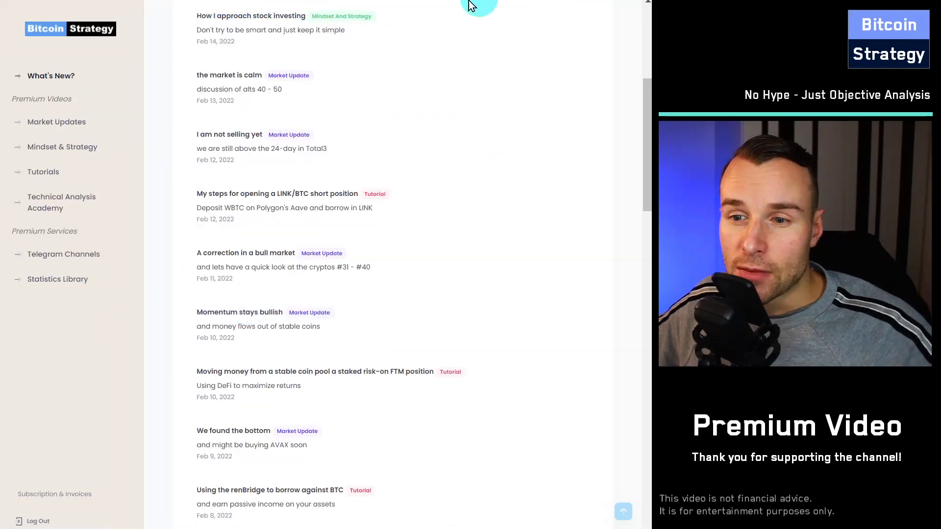
pyautogui.scroll(3)
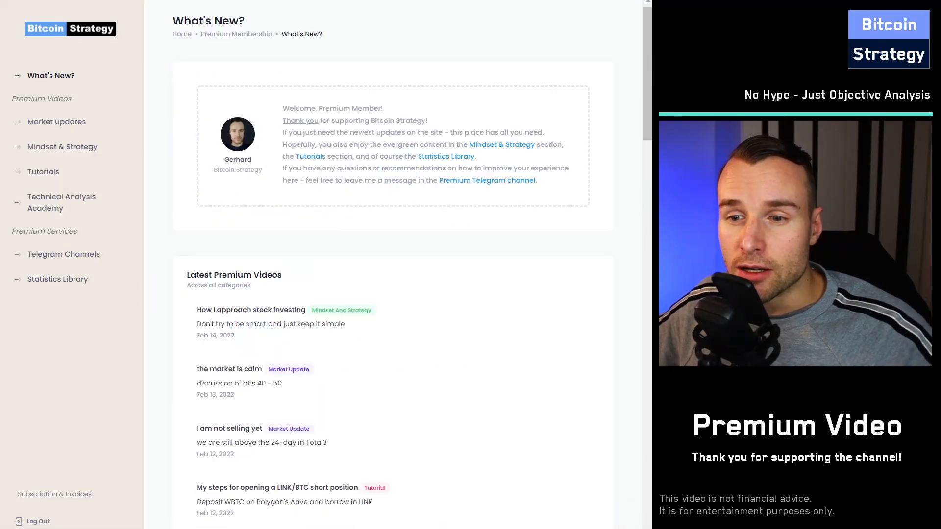
pyautogui.moveTo(547, 35)
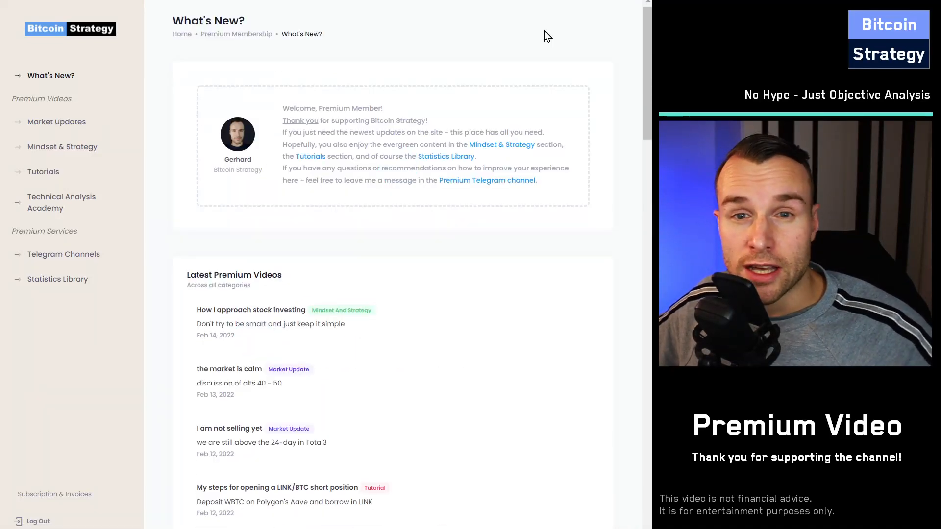
pyautogui.scroll(-3)
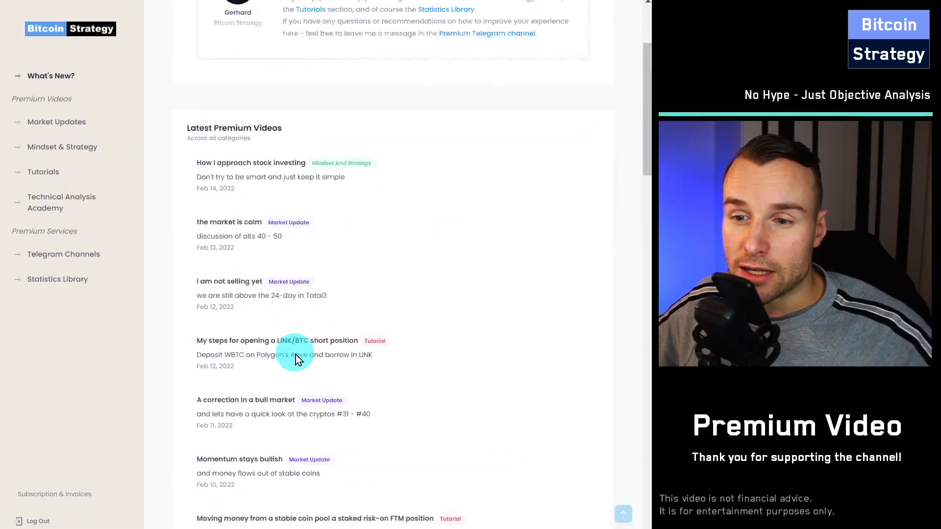
pyautogui.scroll(3)
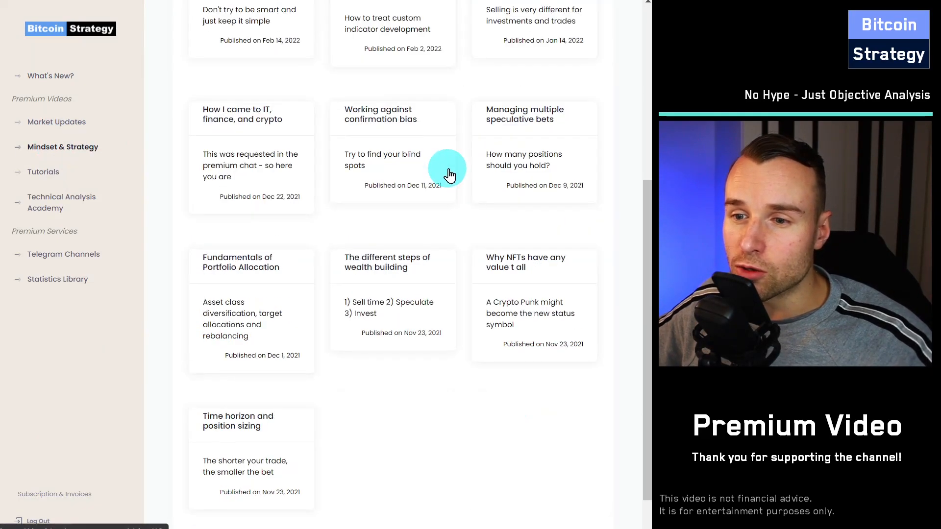
# Step: Scroll through the Mindset & Strategy investing and portfolio video cards
pyautogui.scroll(3)
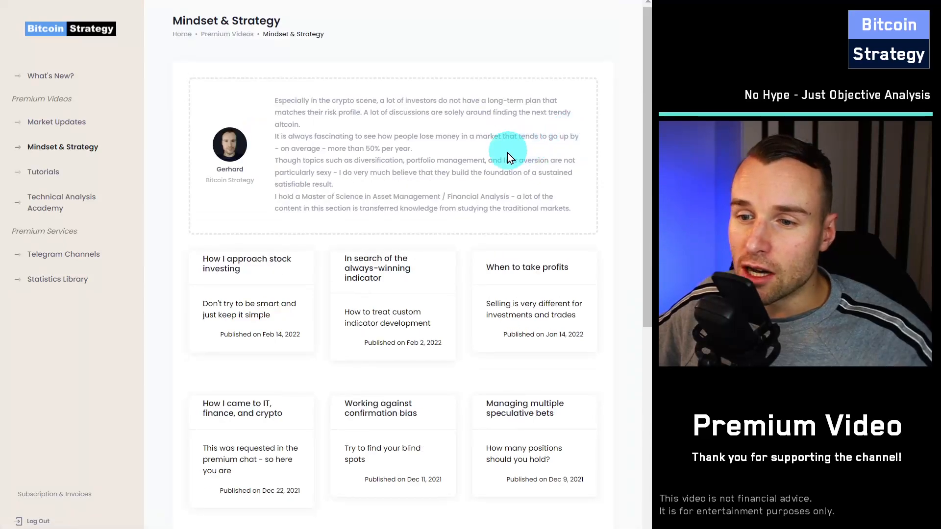
pyautogui.scroll(-3)
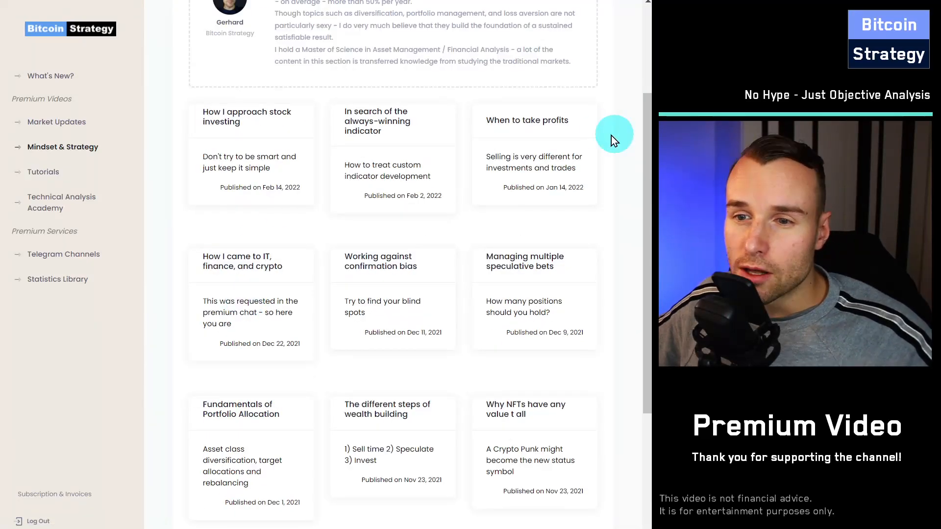
pyautogui.scroll(3)
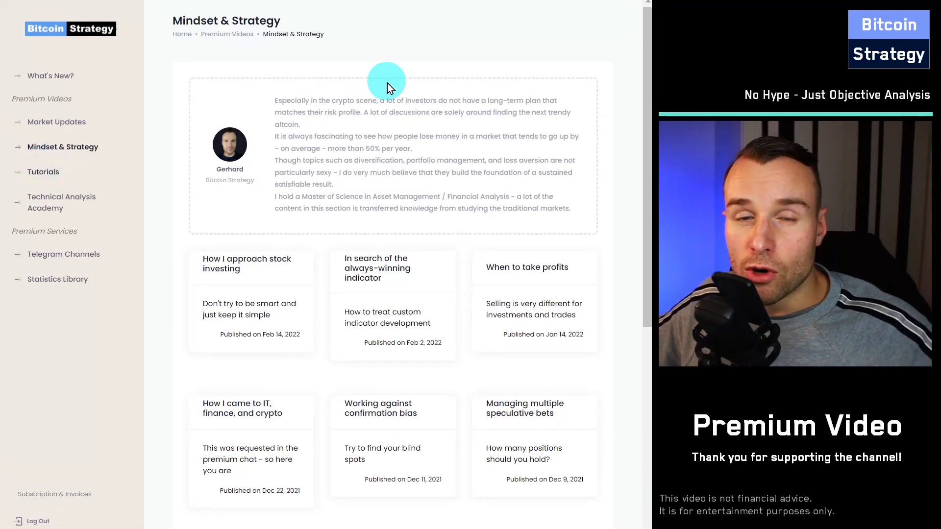
# Step: Go to Tutorials and scroll its categories and tutorial cards to the end
pyautogui.click(43, 171)
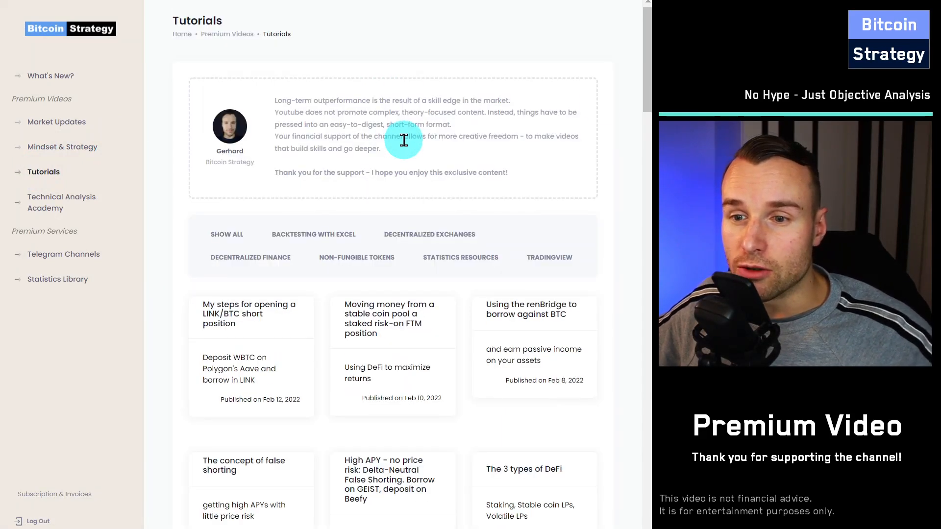
pyautogui.scroll(-3)
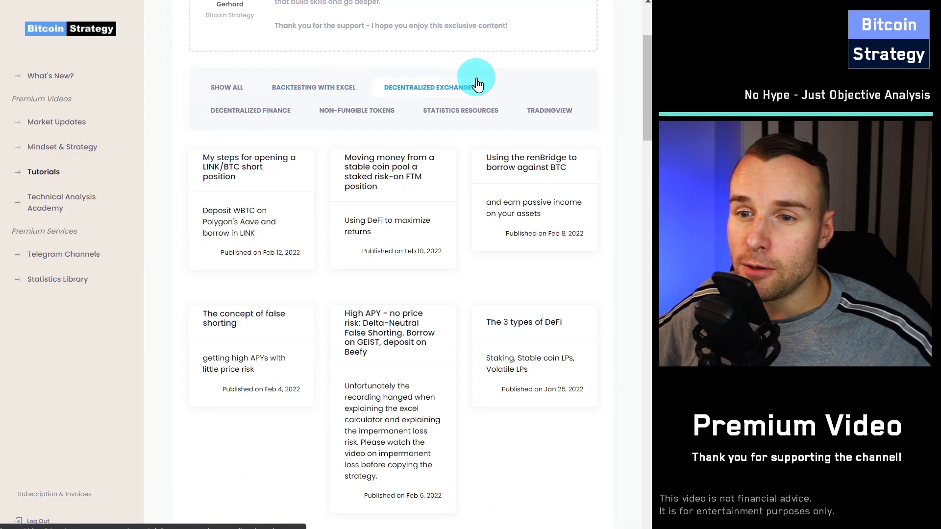
pyautogui.moveTo(357, 110)
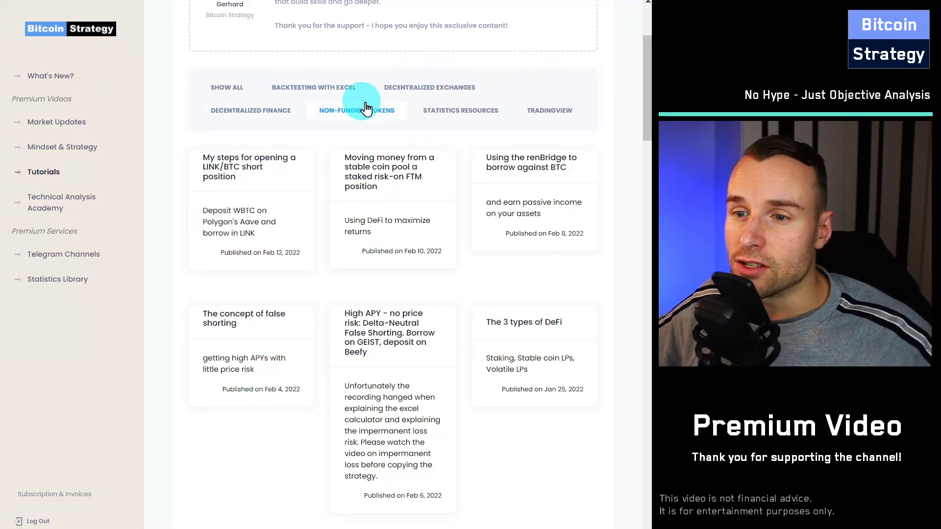
pyautogui.moveTo(568, 80)
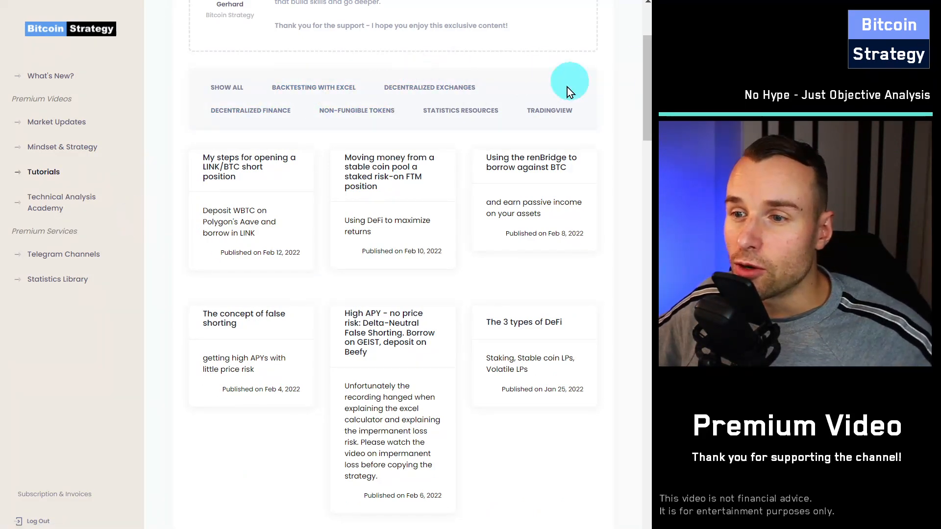
pyautogui.scroll(-3)
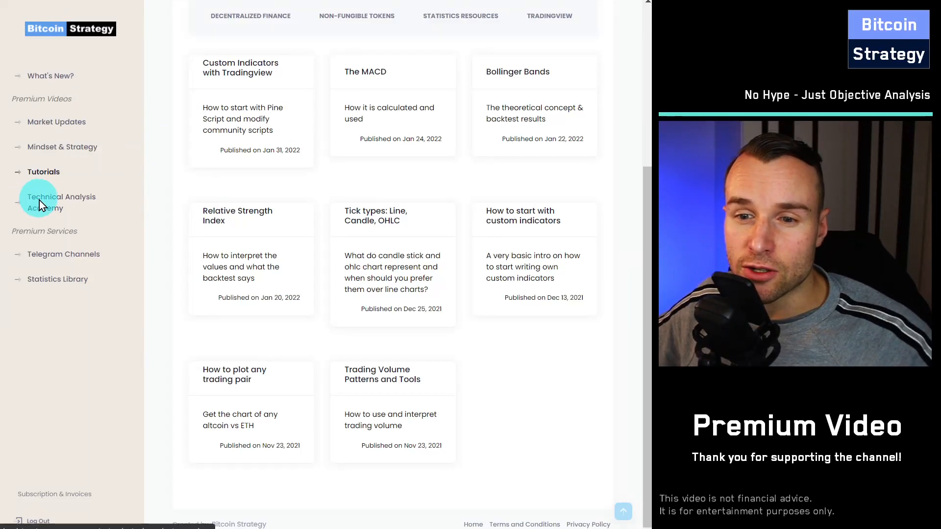
# Step: Open Technical Analysis Academy and scroll through its 22 numbered course videos
pyautogui.click(61, 202)
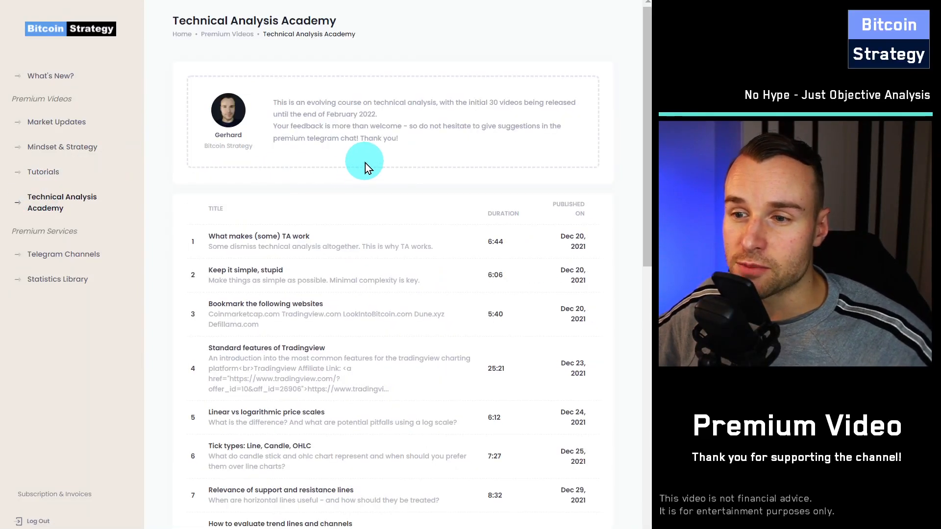
pyautogui.scroll(-3)
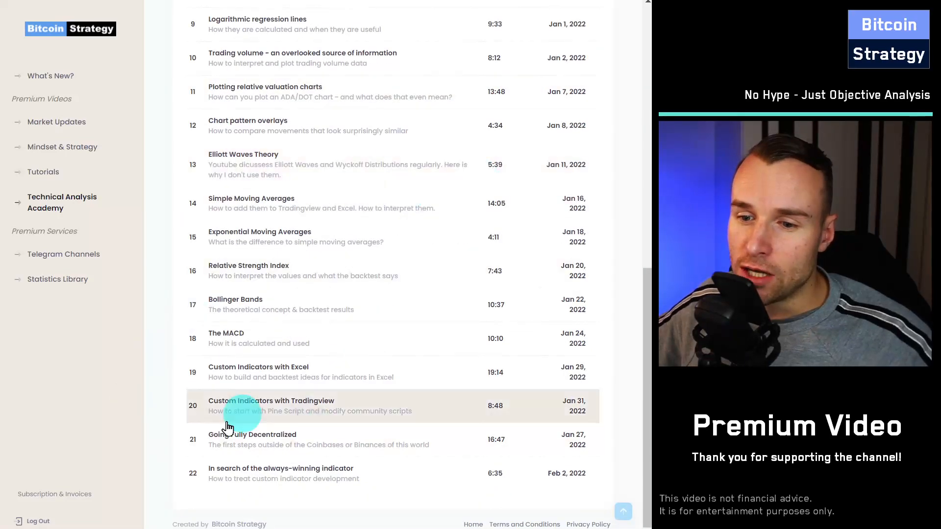
pyautogui.scroll(3)
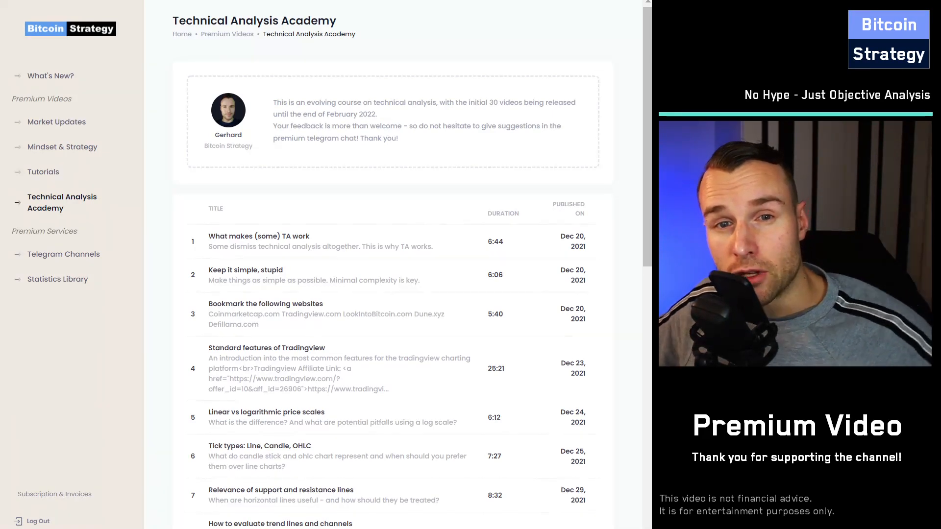
pyautogui.scroll(-3)
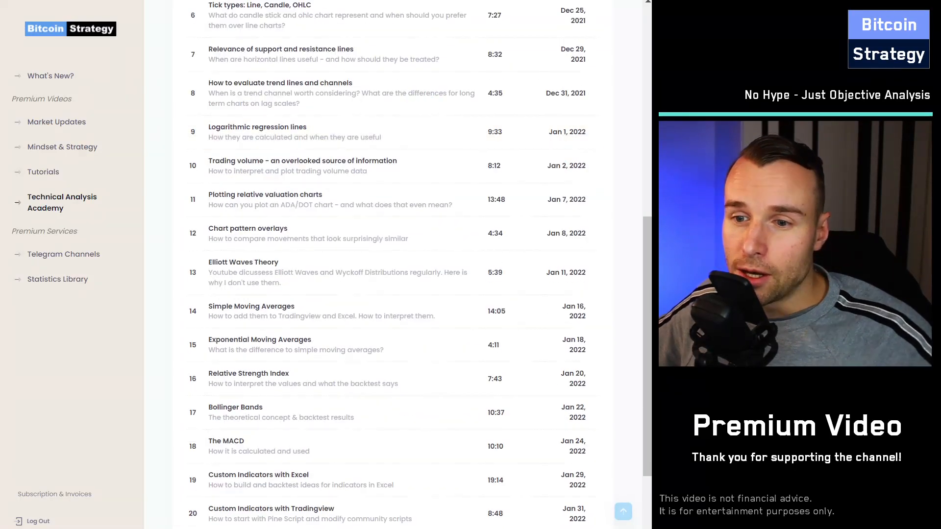
pyautogui.scroll(-3)
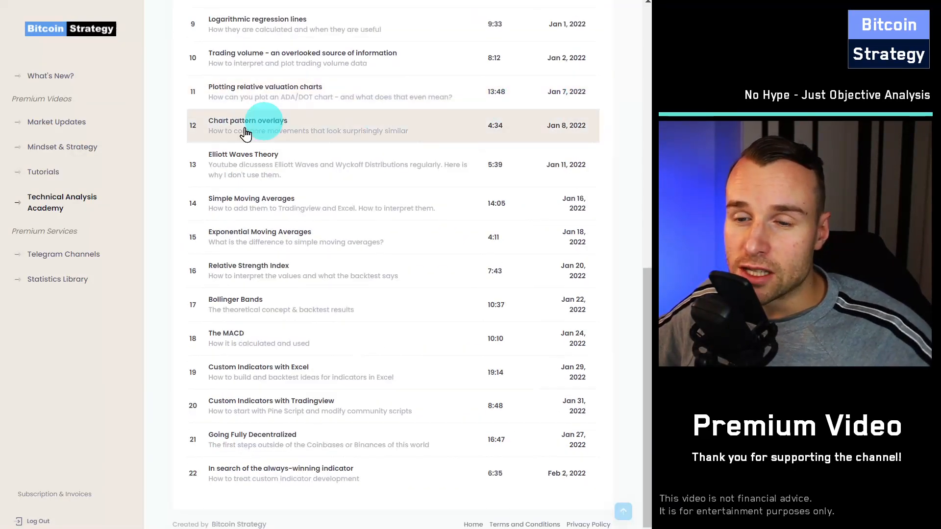
pyautogui.moveTo(282, 350)
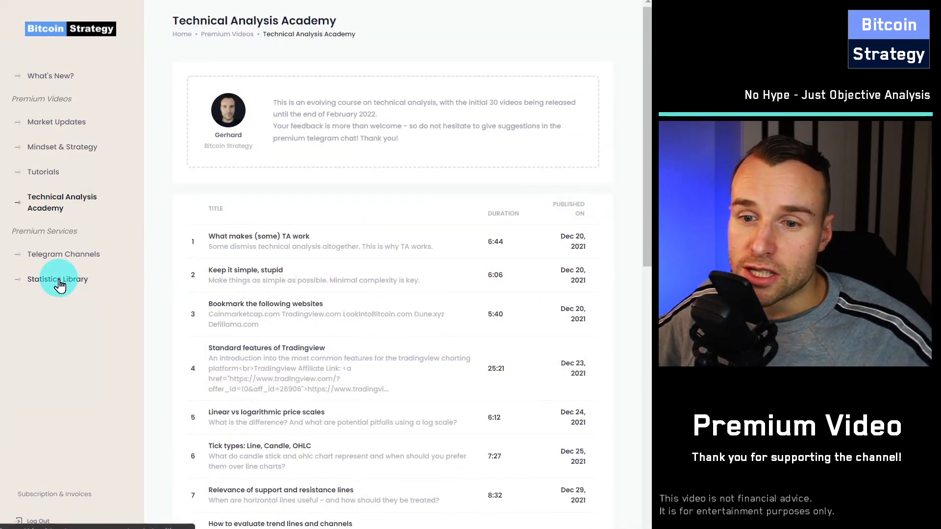
# Step: Open Statistics Library and scroll through its correlation, backtest and return-history cards
pyautogui.click(59, 279)
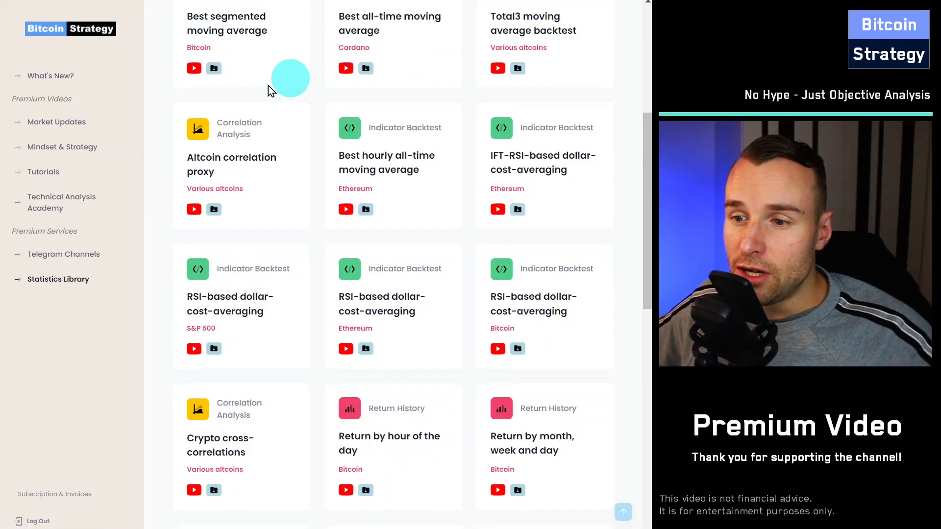
pyautogui.scroll(-3)
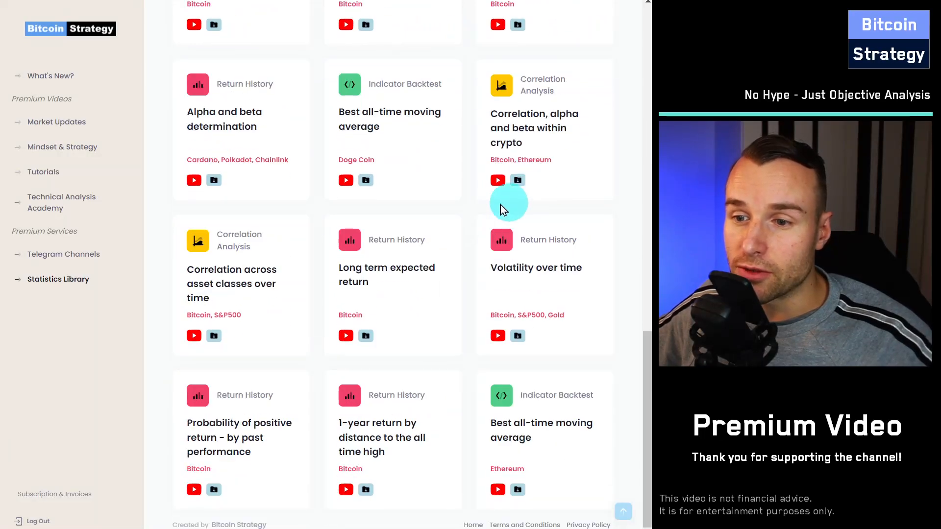
pyautogui.scroll(3)
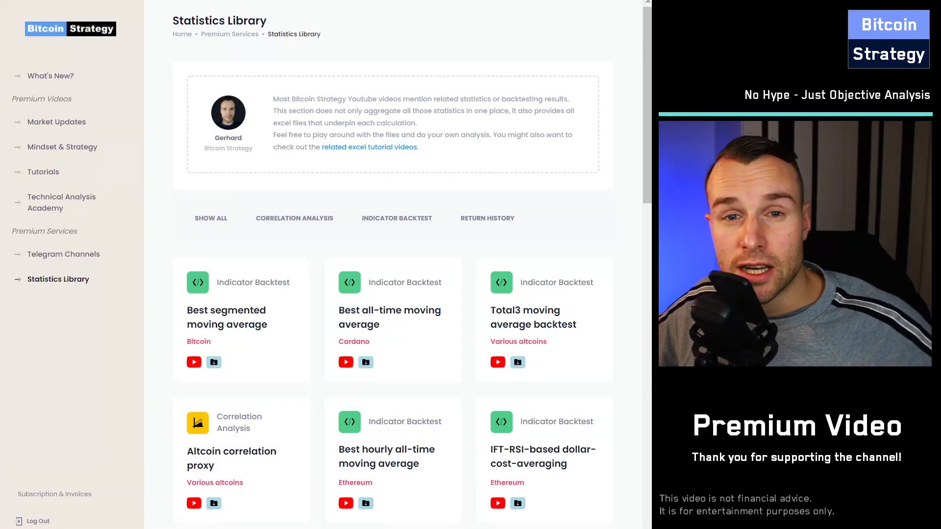
pyautogui.scroll(-3)
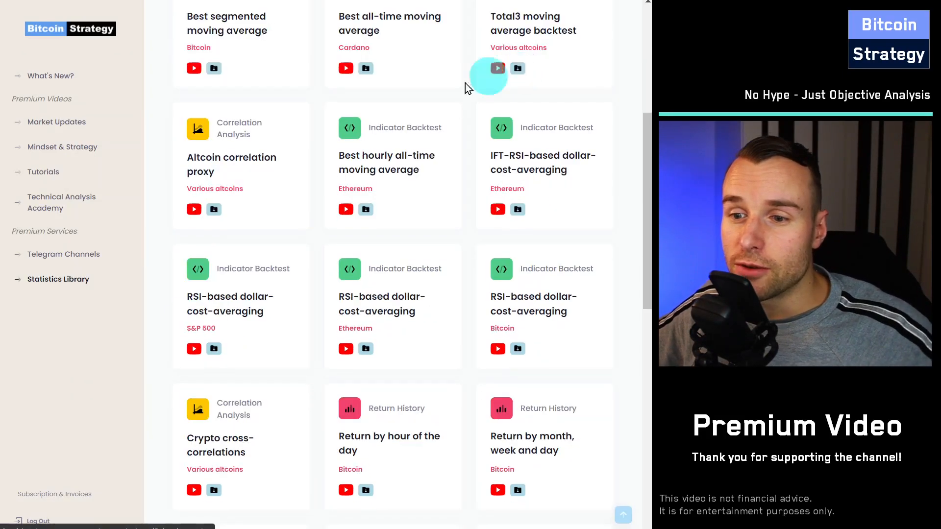
pyautogui.scroll(-3)
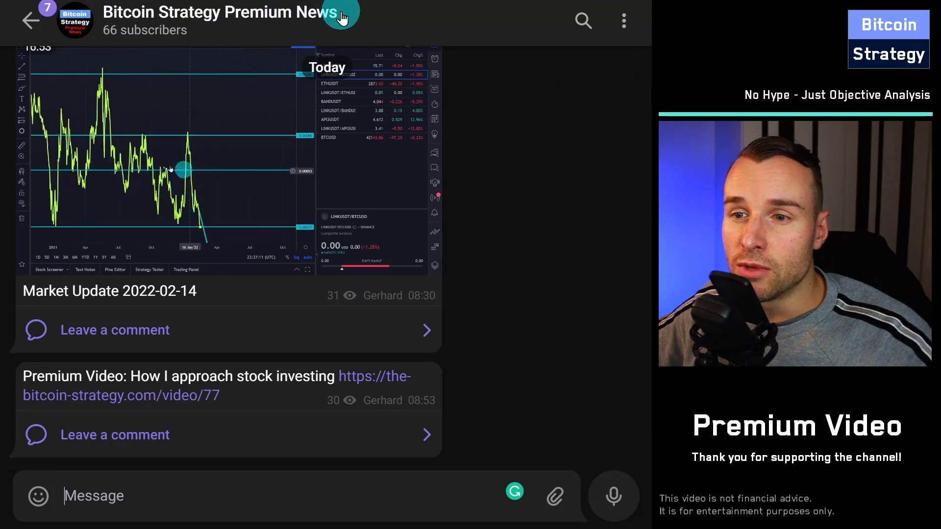
# Step: Scroll up through Bitcoin Strategy Premium News market updates and premium video posts
pyautogui.scroll(3)
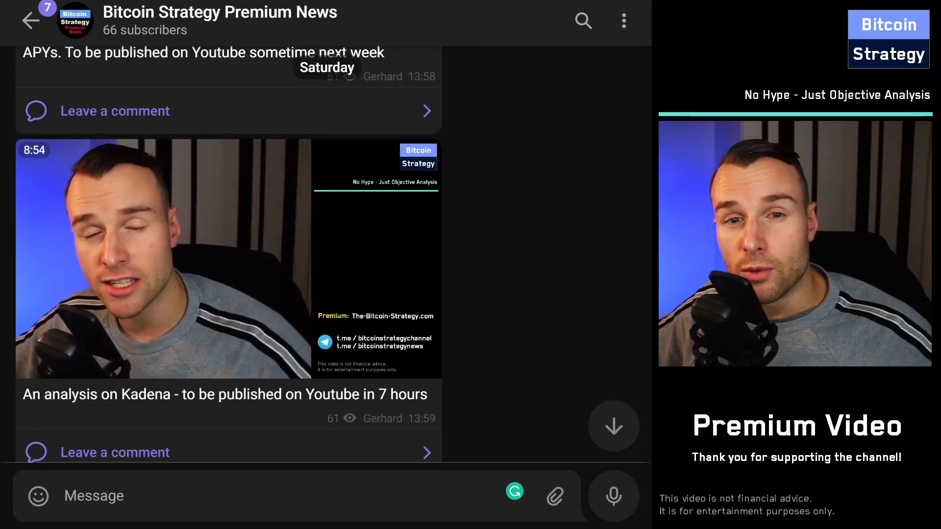
pyautogui.scroll(3)
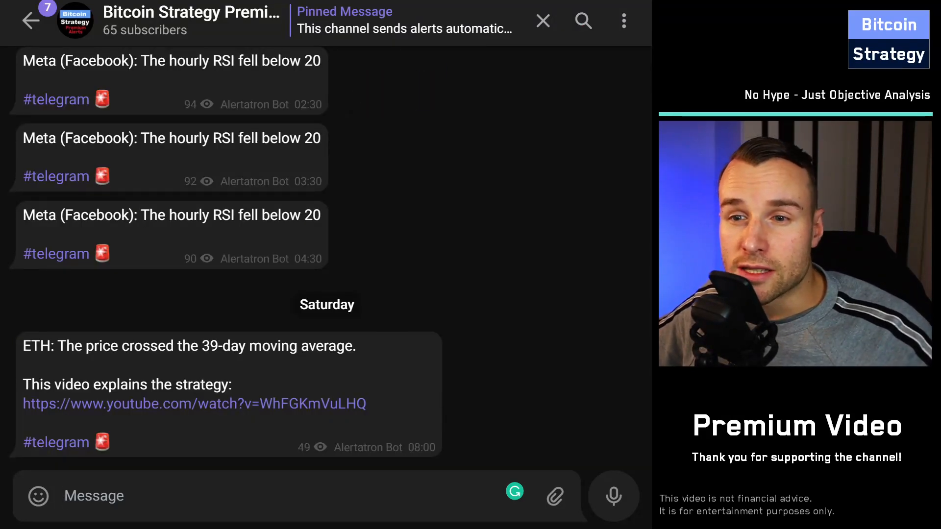
# Step: Scroll the Premium Alerts channel to its pinned list of crypto and stock alert triggers
pyautogui.scroll(3)
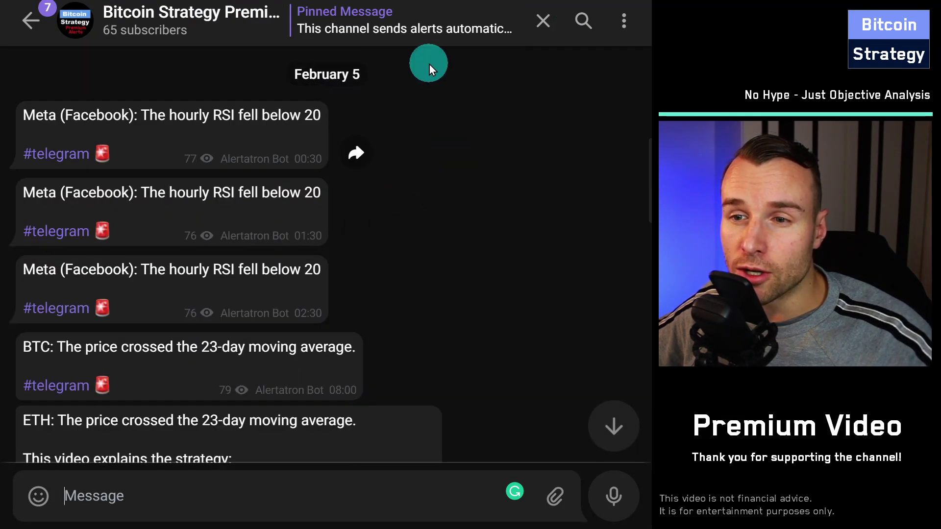
pyautogui.scroll(3)
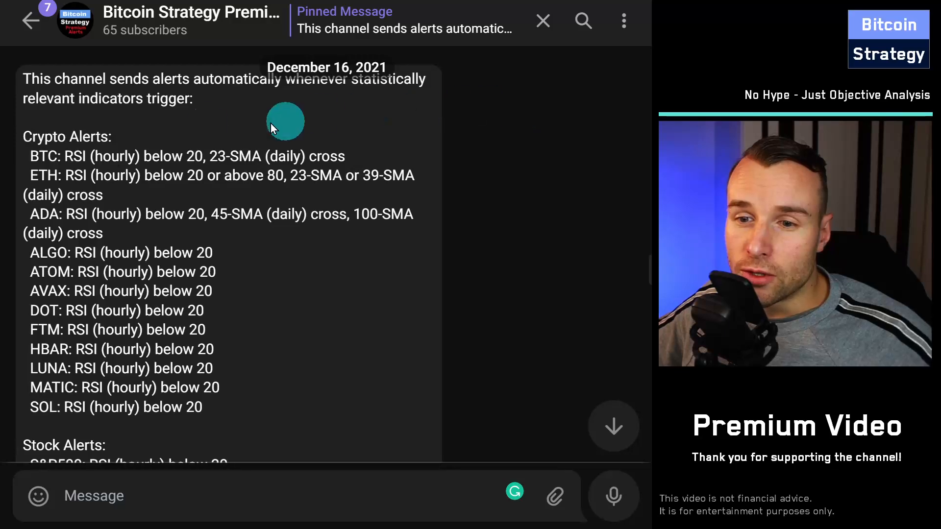
pyautogui.scroll(-3)
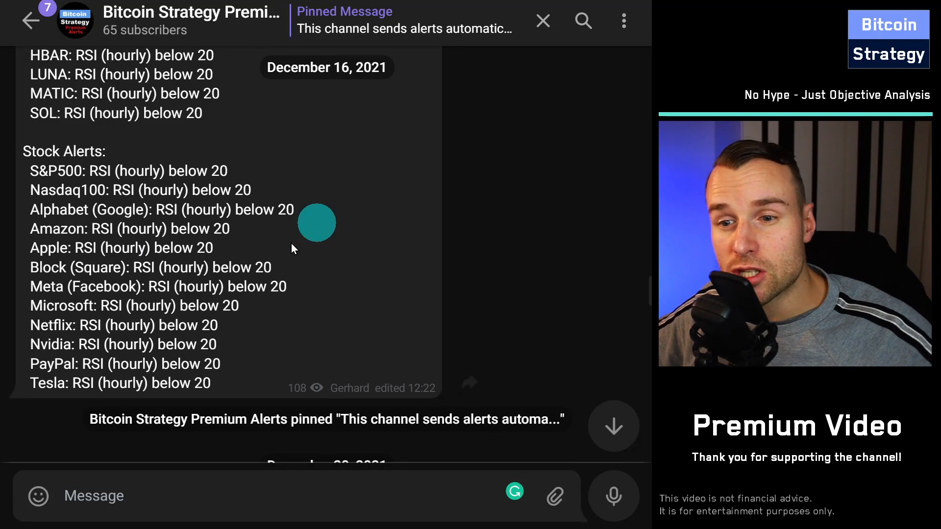
pyautogui.scroll(3)
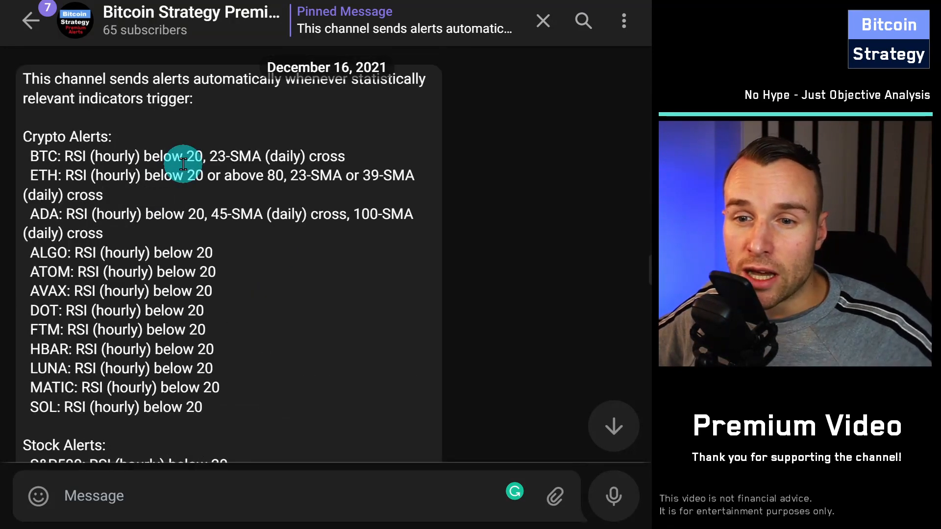
pyautogui.scroll(-3)
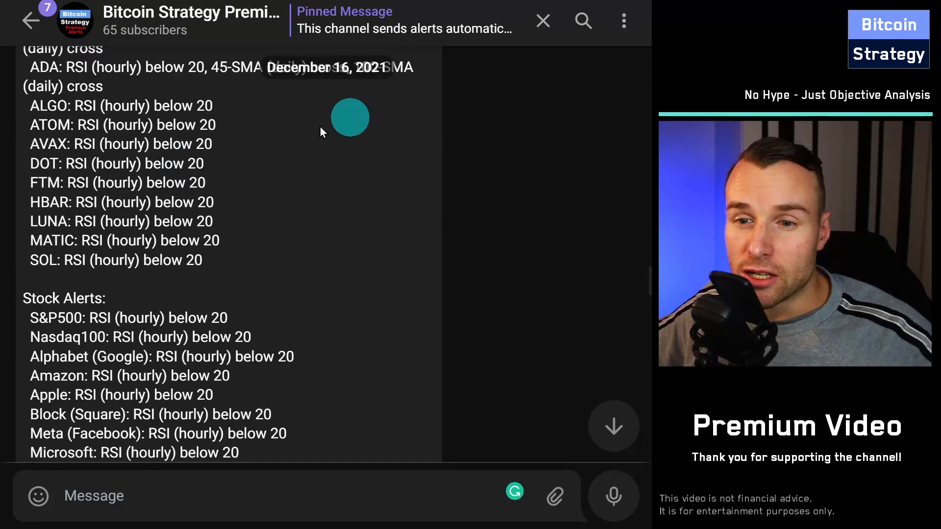
pyautogui.scroll(-3)
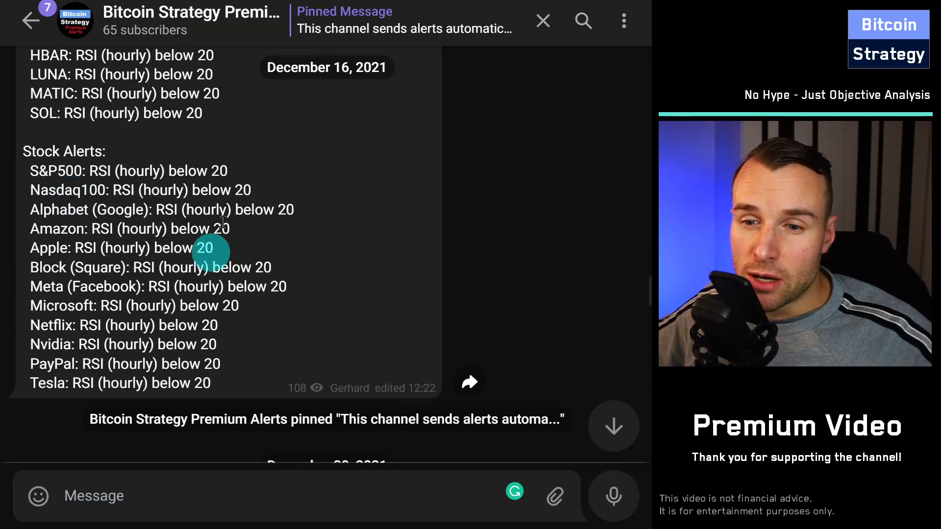
pyautogui.scroll(3)
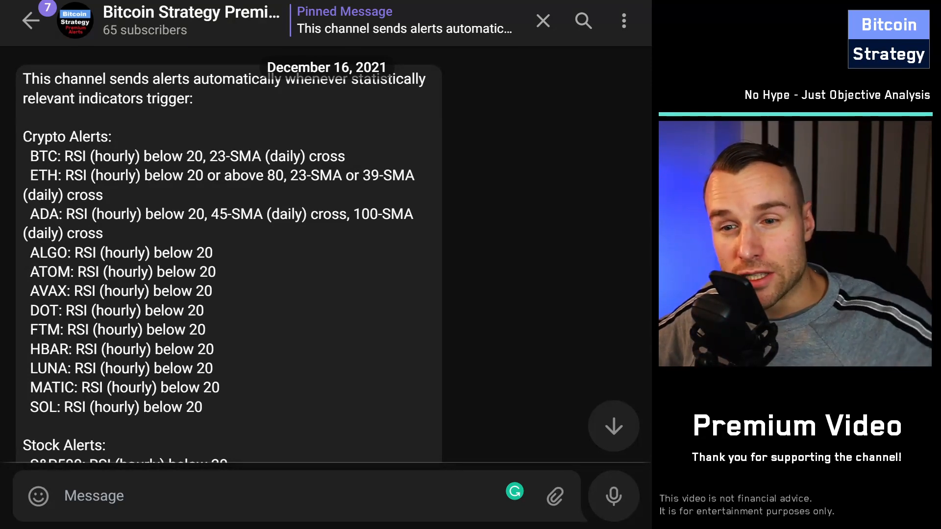
pyautogui.scroll(-3)
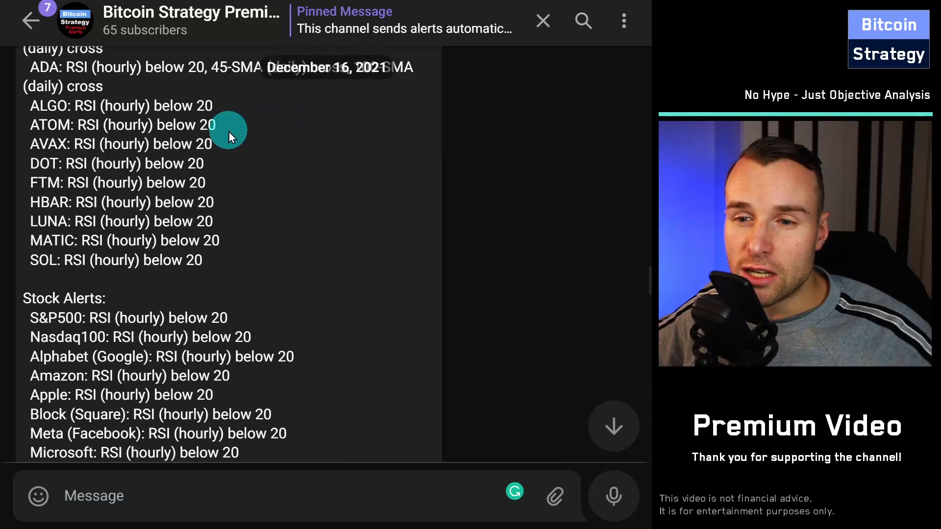
pyautogui.scroll(-3)
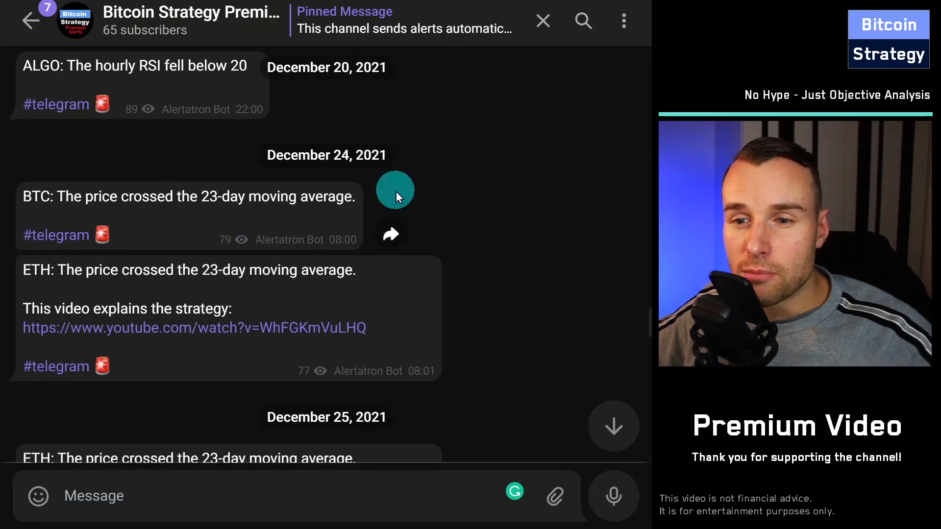
pyautogui.scroll(-3)
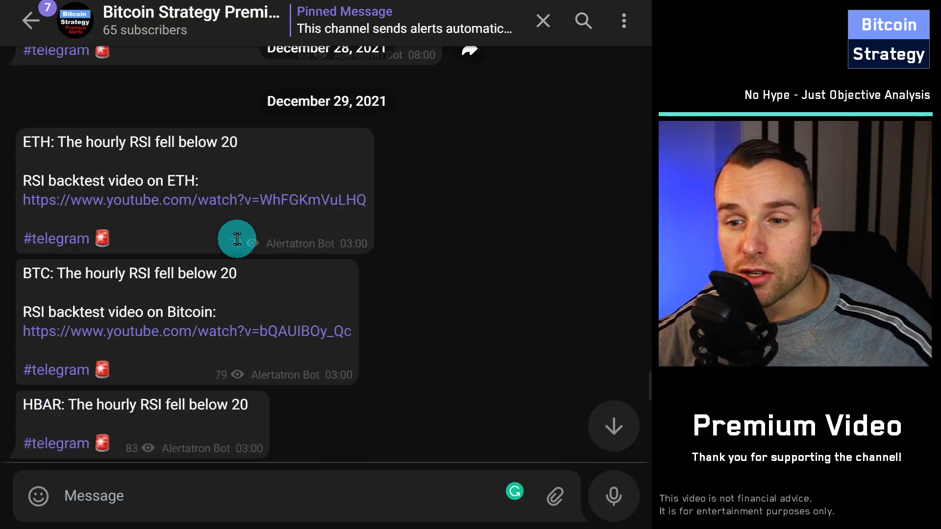
pyautogui.scroll(-3)
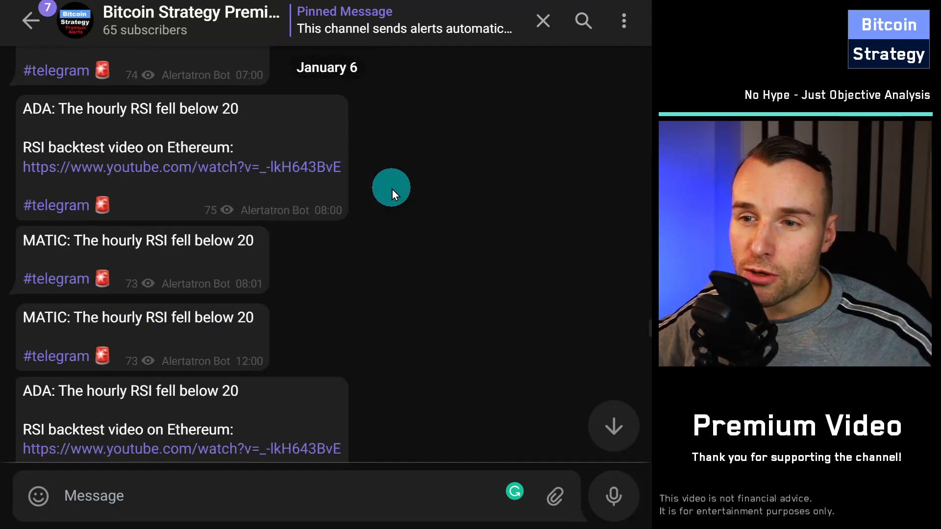
pyautogui.scroll(3)
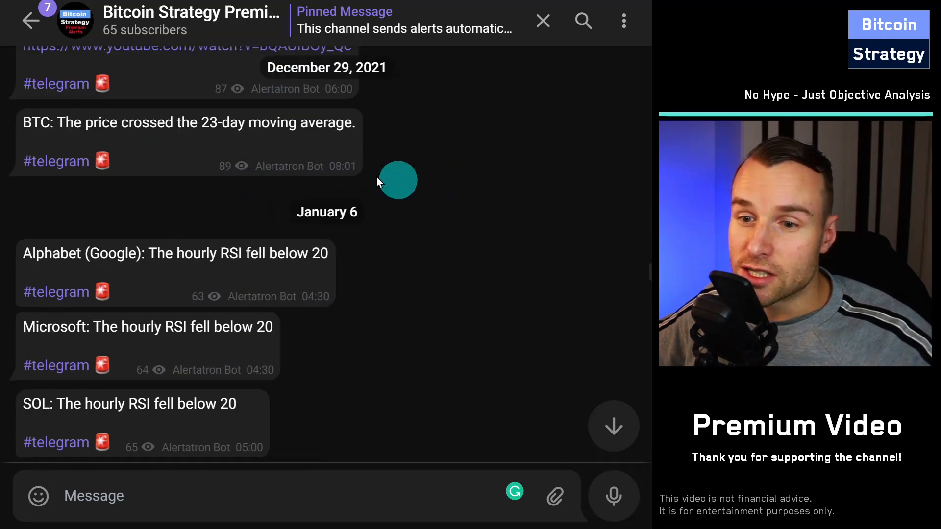
pyautogui.scroll(-3)
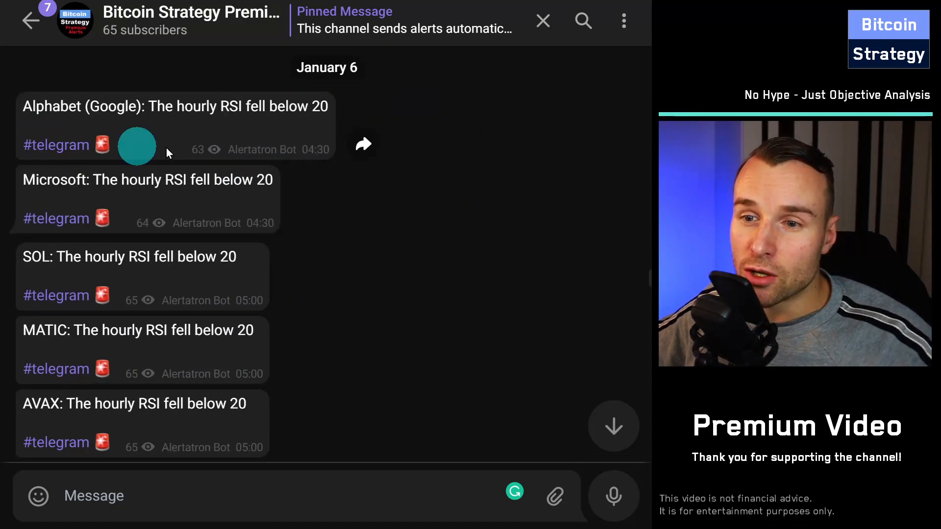
pyautogui.moveTo(191, 248)
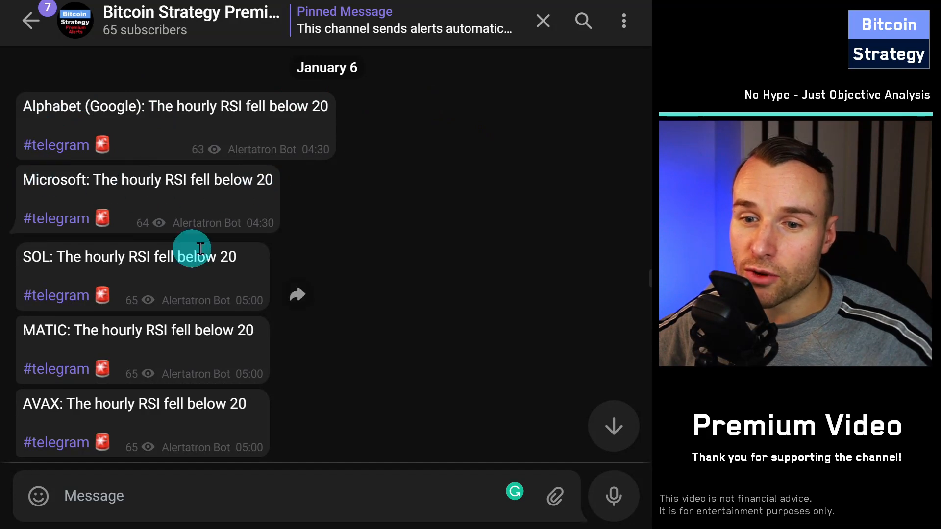
pyautogui.scroll(-3)
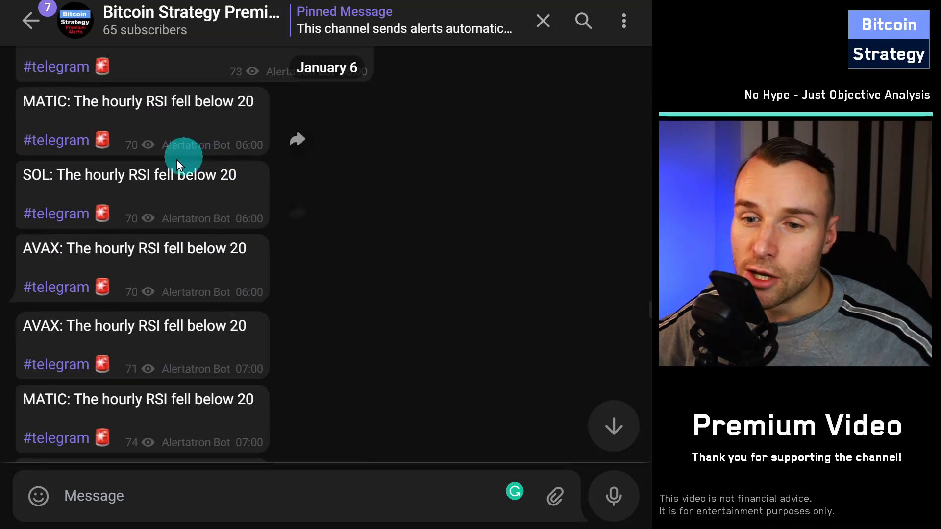
pyautogui.scroll(-3)
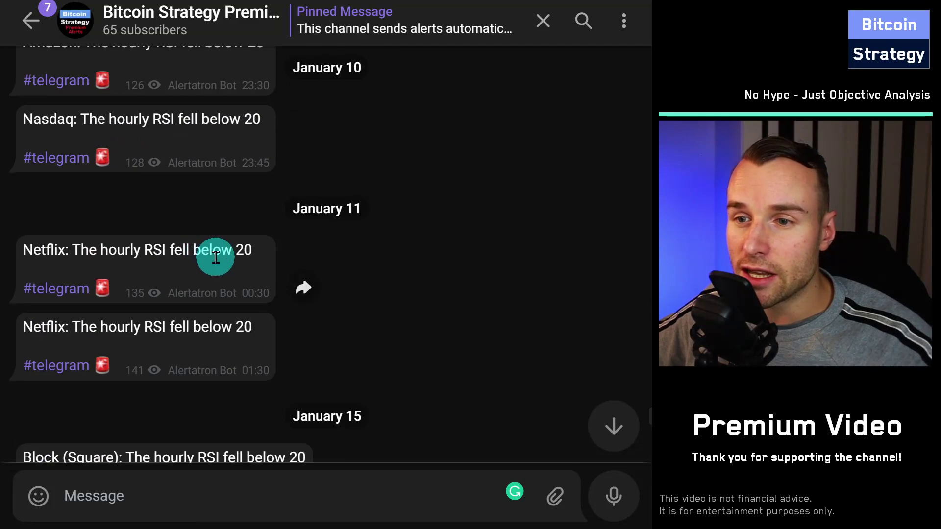
pyautogui.moveTo(447, 190)
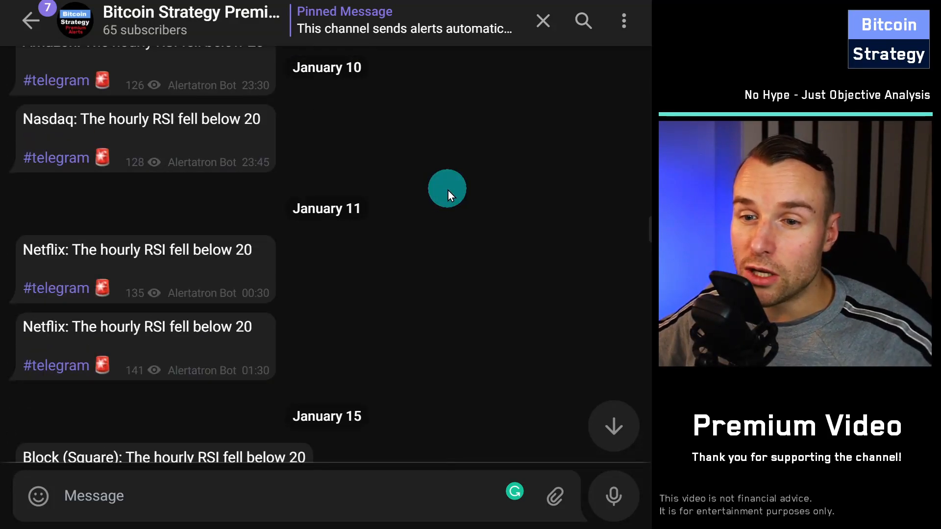
pyautogui.scroll(-3)
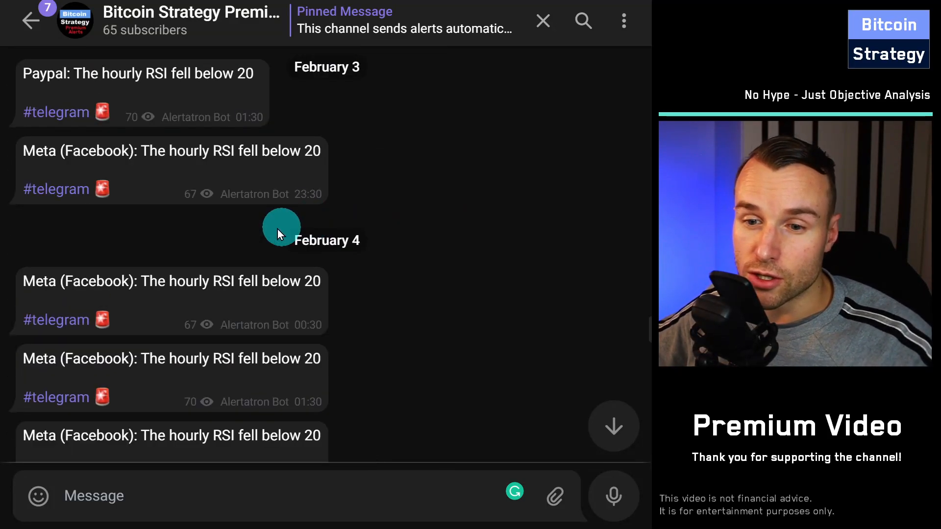
pyautogui.scroll(-3)
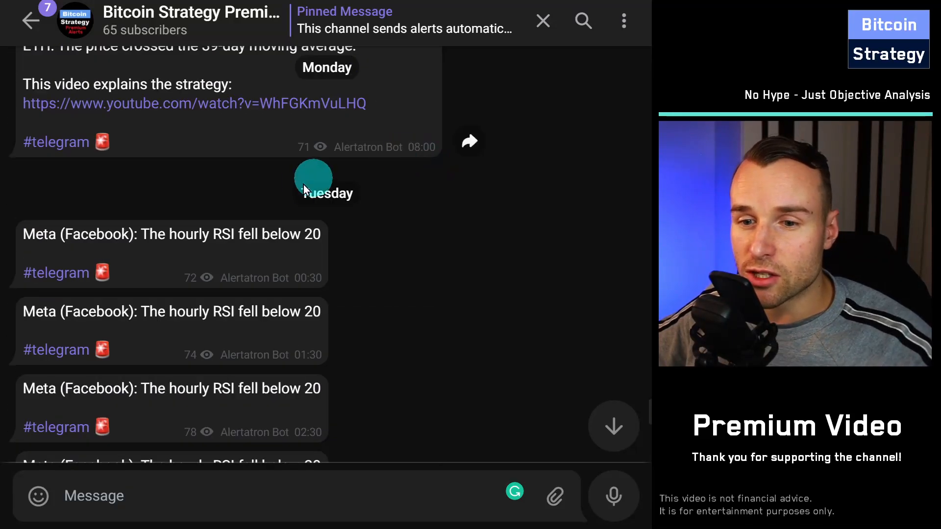
pyautogui.scroll(-3)
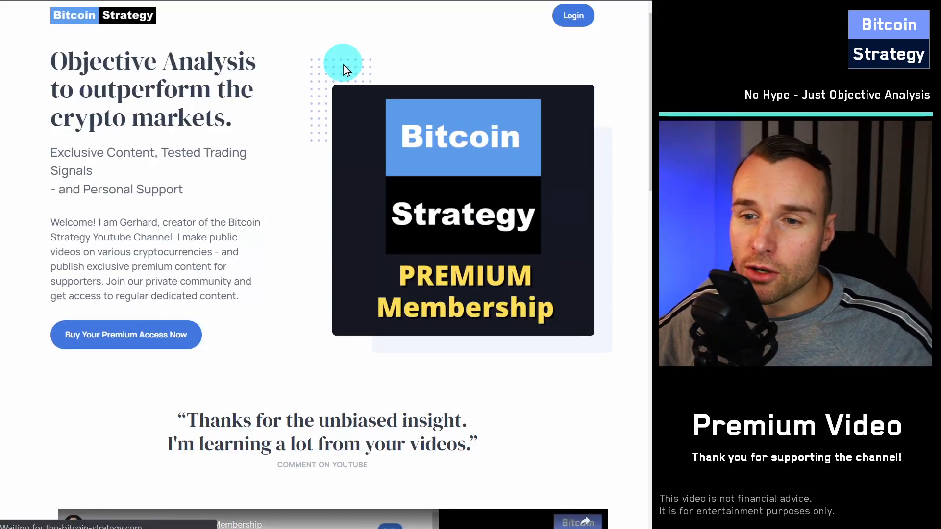
# Step: Switch Pricing to the Yearly plan and Join Premium for USD 590.00 per year
pyautogui.scroll(-3)
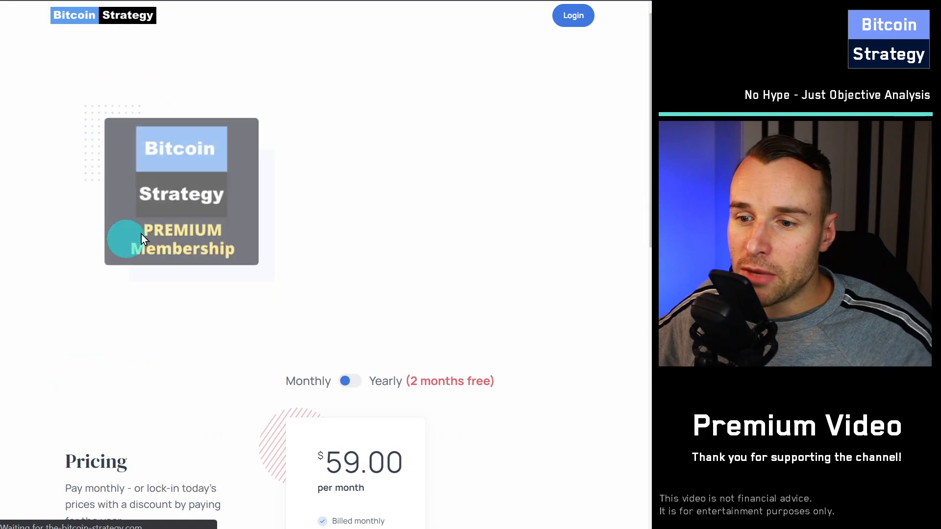
pyautogui.scroll(-3)
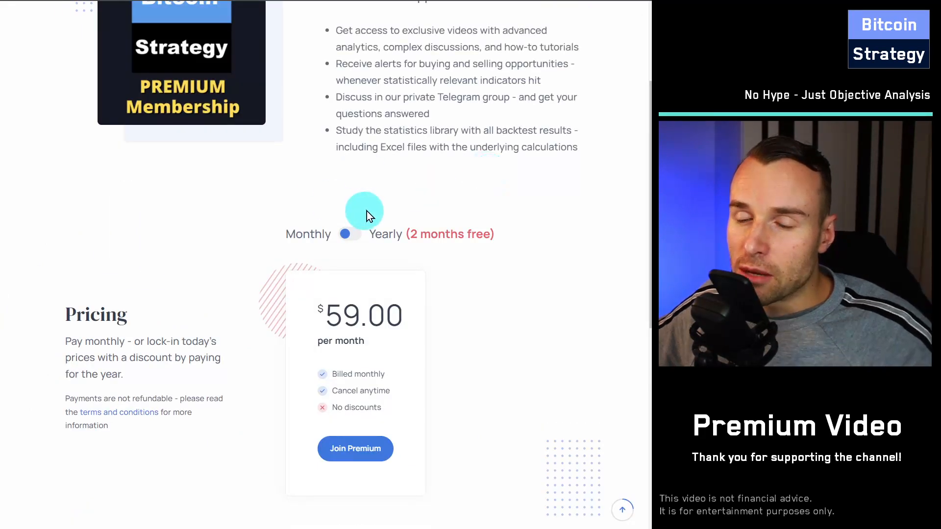
pyautogui.click(348, 234)
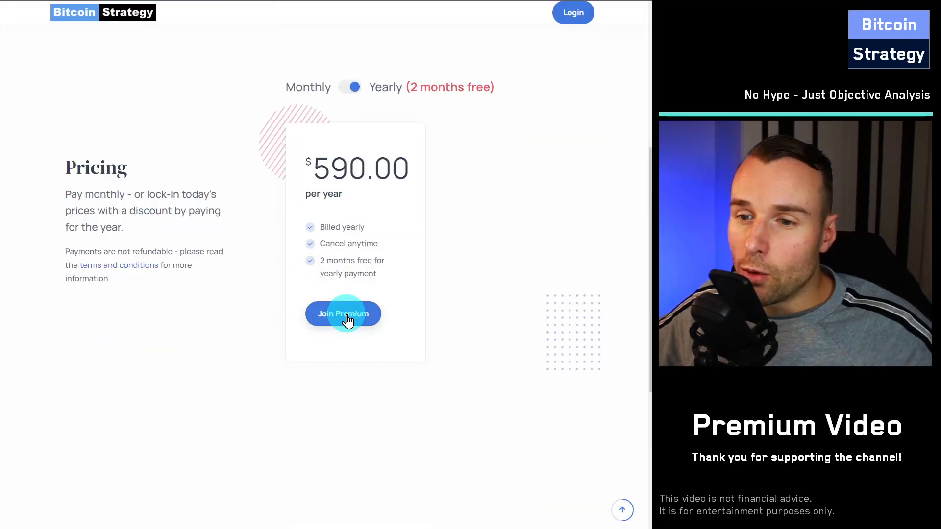
pyautogui.click(343, 314)
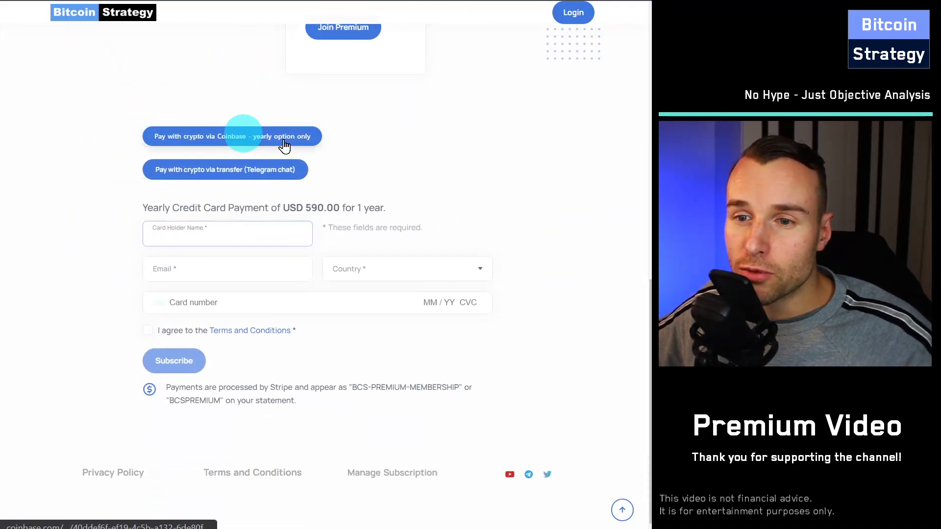
pyautogui.moveTo(259, 175)
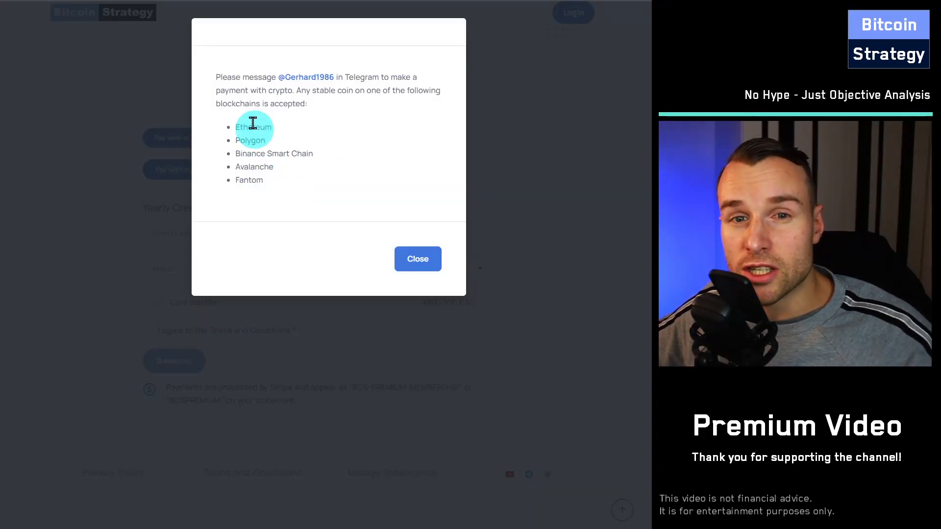
pyautogui.moveTo(336, 77)
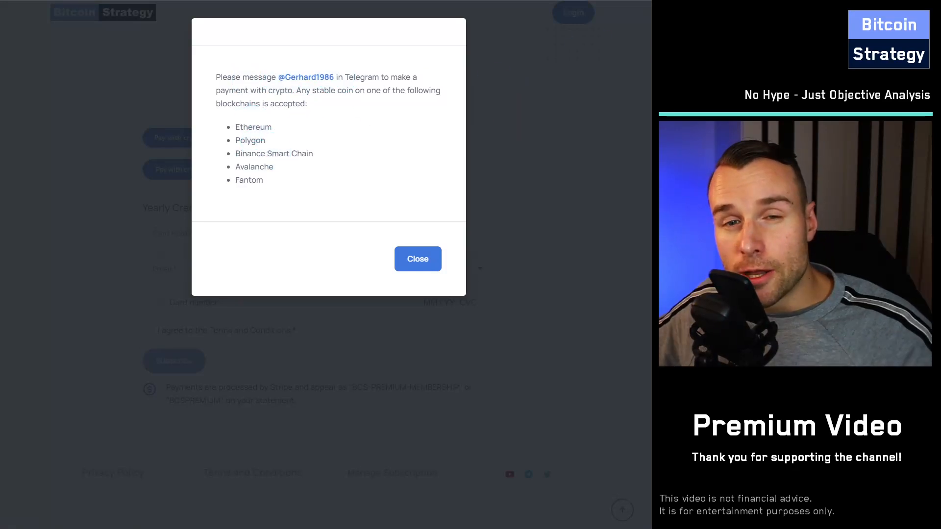
pyautogui.click(417, 258)
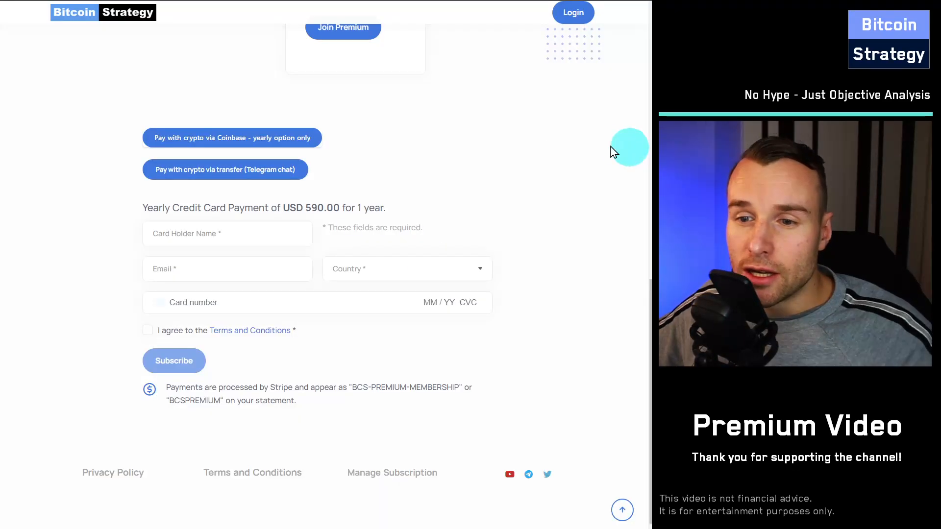
pyautogui.moveTo(240, 257)
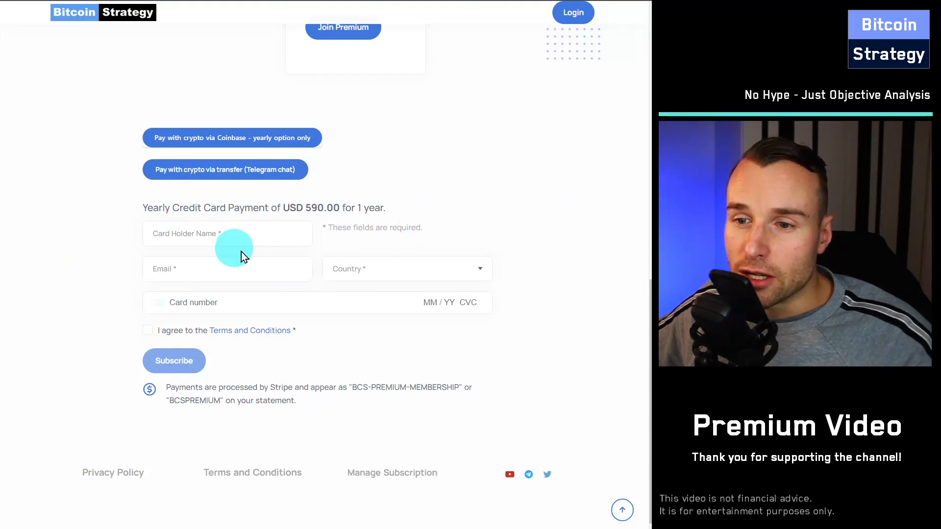
# Step: Scroll up to Pricing and flip the plan toggle back to Monthly
pyautogui.scroll(3)
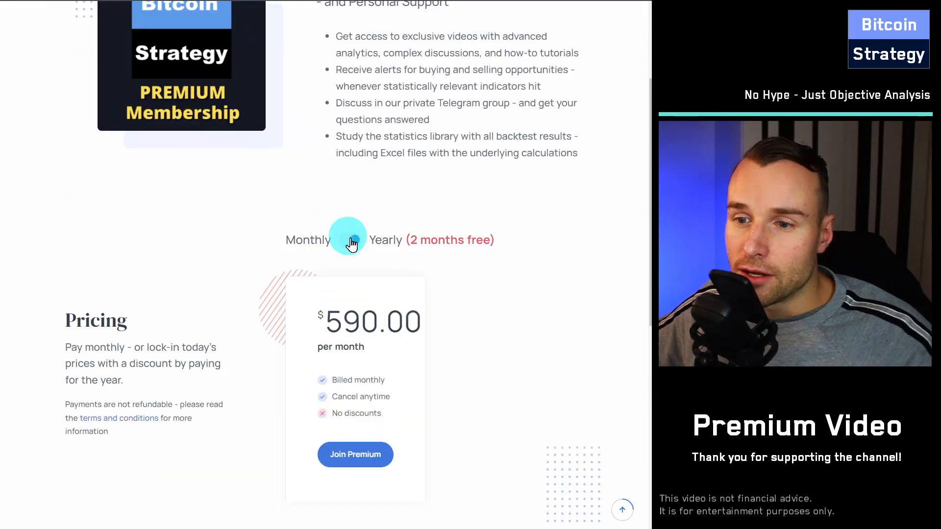
pyautogui.click(355, 454)
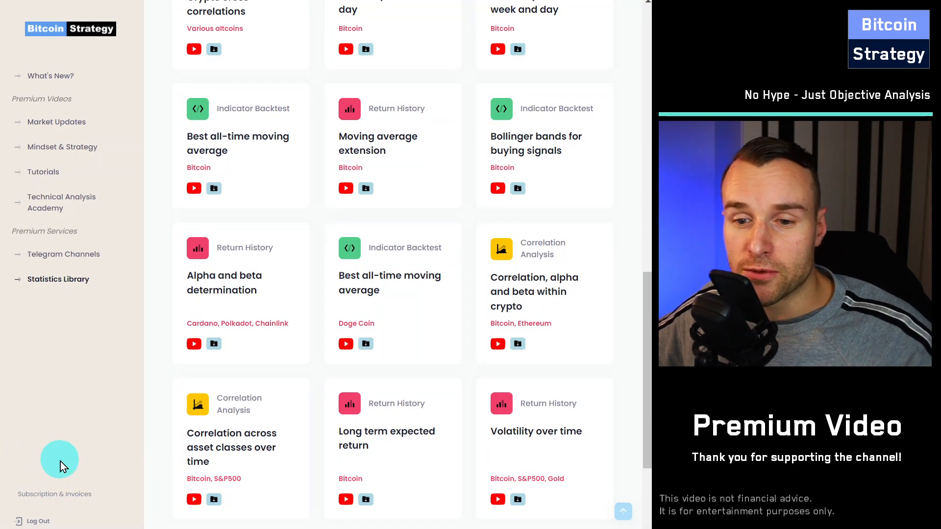
pyautogui.moveTo(41, 500)
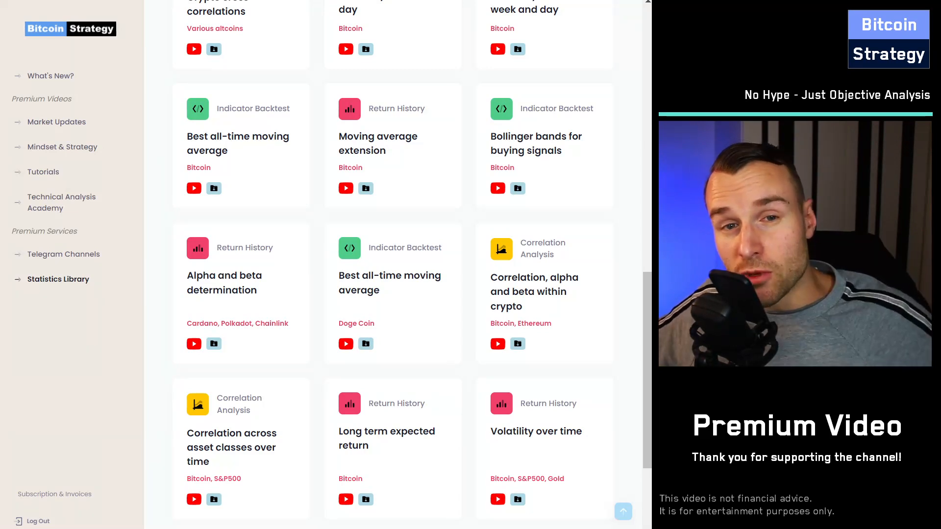
# Step: Scroll the Statistics Library back up to its intro note and category filters
pyautogui.scroll(3)
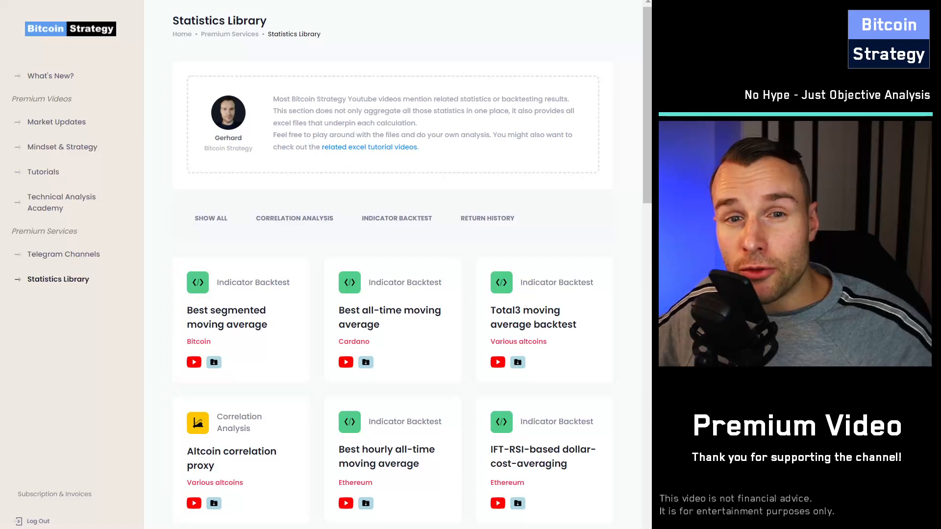